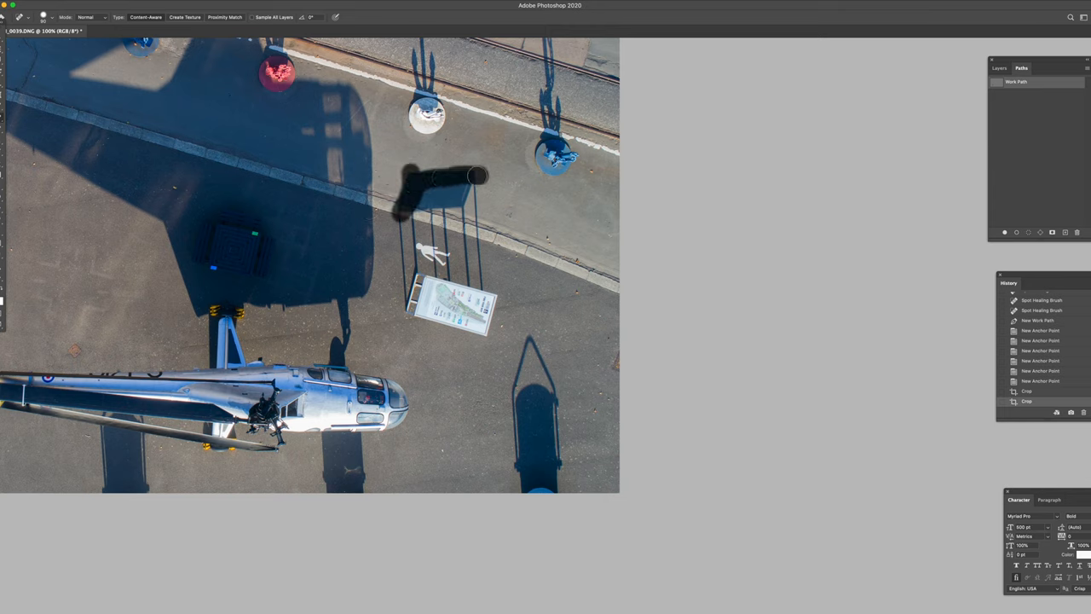
# Step: Heal over the tall info table and its long shadow in a single stroke
pyautogui.click(443, 188)
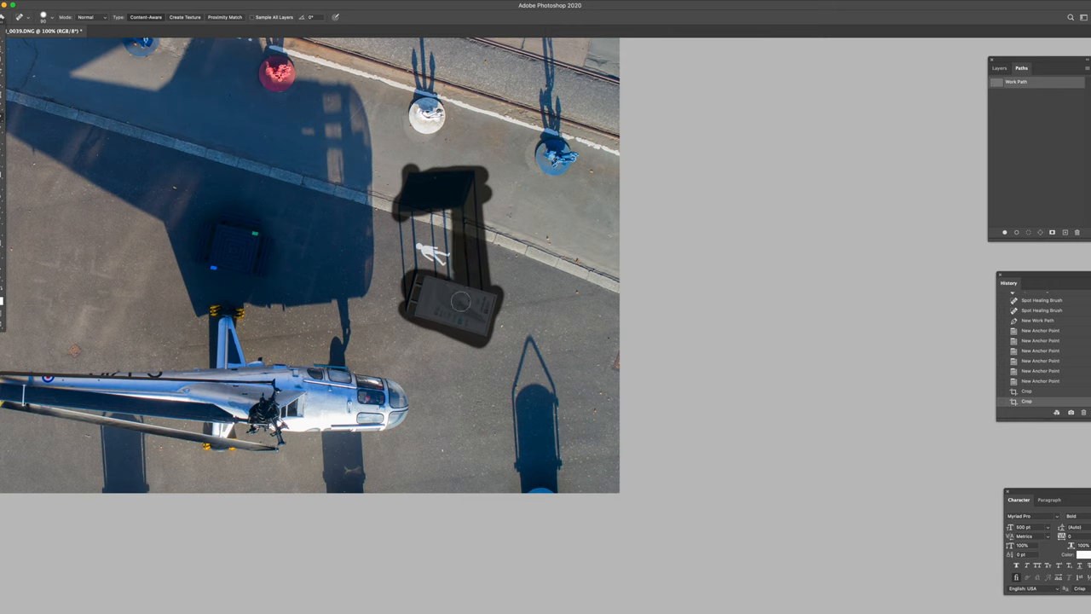
pyautogui.moveTo(460, 303); pyautogui.dragTo(429, 211)
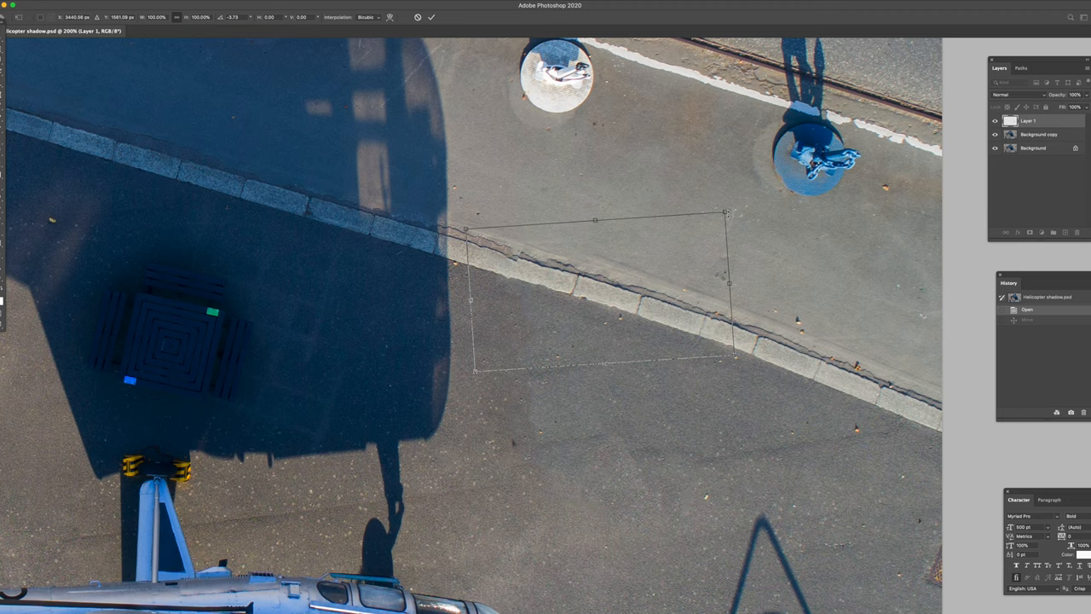
# Step: Drag the transform handle so the pasted kerb copy follows the kerb edge
pyautogui.moveTo(474, 372); pyautogui.dragTo(474, 372)
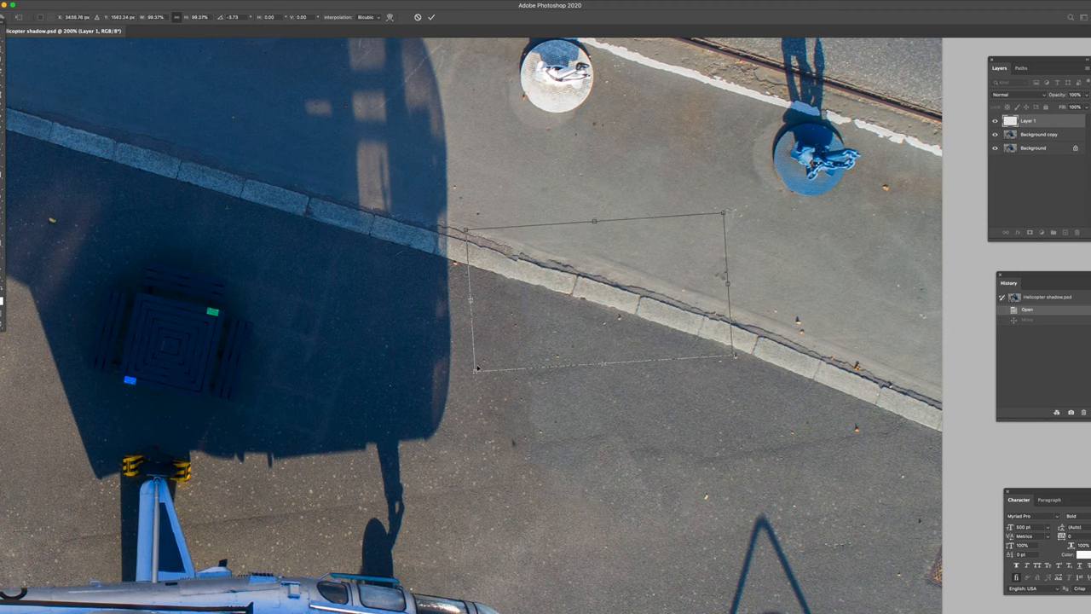